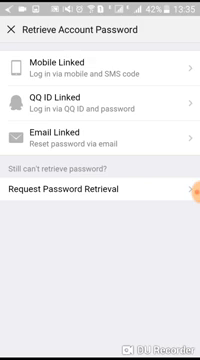
- Choose password retrieval via the linked email to reach the Reset Password page
{"action": "left_click", "coordinate": [100, 134]}
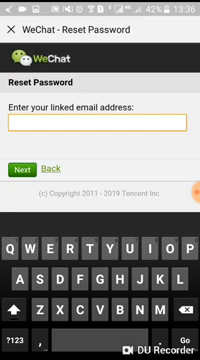
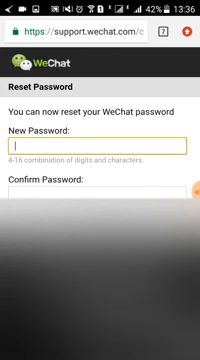
- Type the new password into the reset form's password fields
{"action": "type", "text": "•••"}
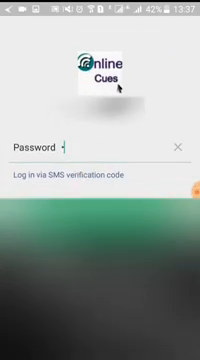
- Type the new password into the login screen's Password field
{"action": "type", "text": "••••"}
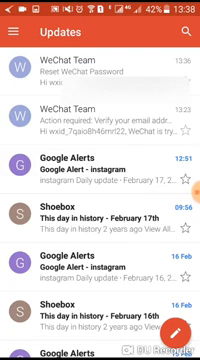
- Open WeChat Team's 'Action required: Verify your email address' message and scroll through it
{"action": "left_click", "coordinate": [100, 120]}
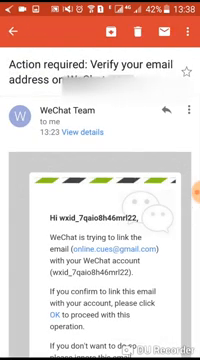
{"action": "scroll", "scroll_direction": "down", "scroll_amount": 3}
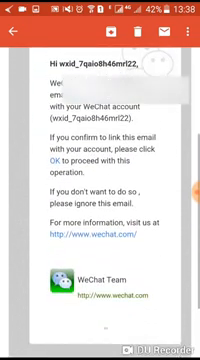
{"action": "scroll", "scroll_direction": "down", "scroll_amount": 3}
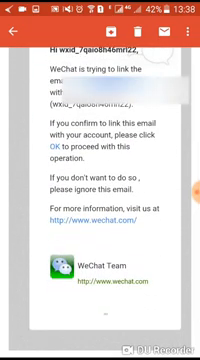